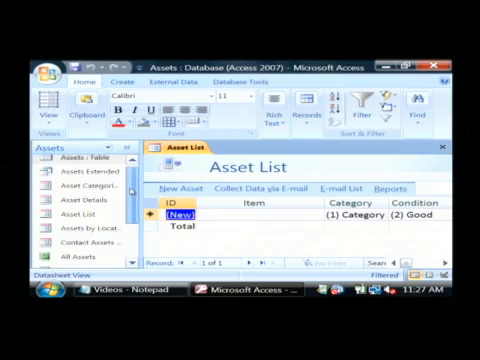
scroll("down", 3)
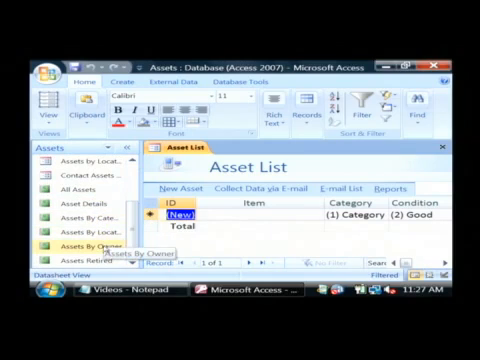
scroll("down", 3)
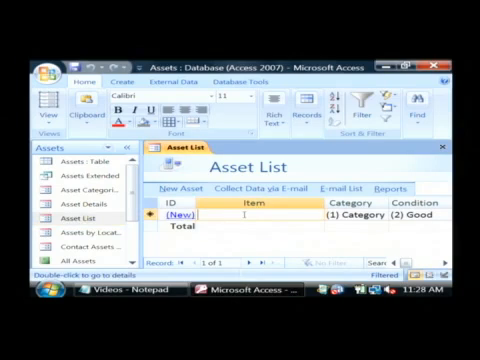
type("Lapt")
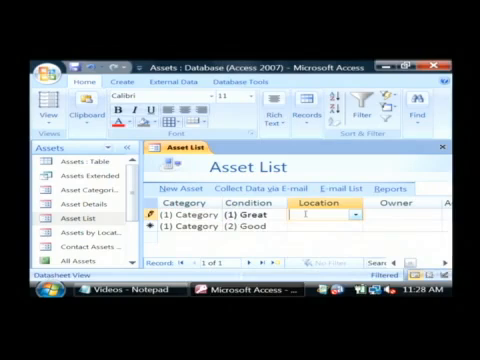
type("Nashvi")
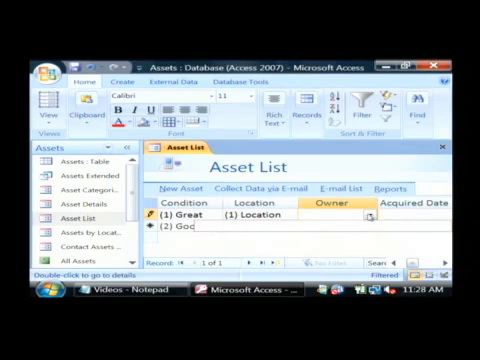
type("David A")
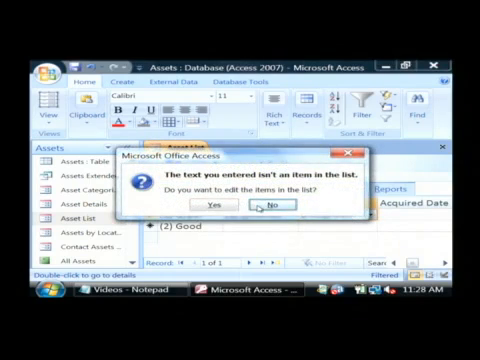
mouse_move(208, 208)
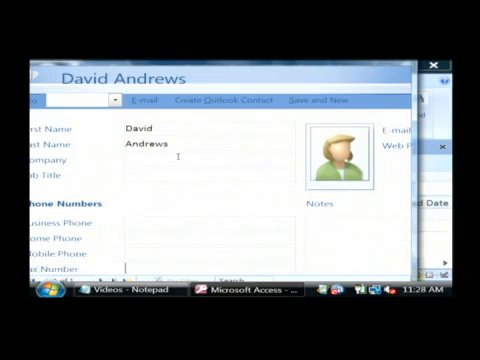
scroll("down", 3)
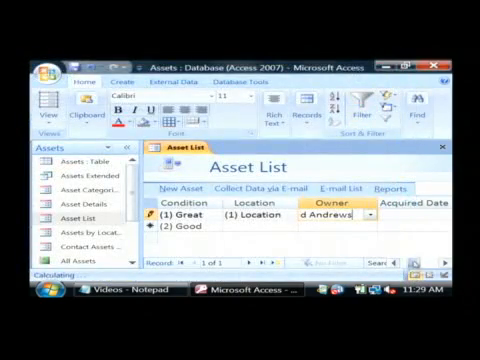
scroll("right", 3)
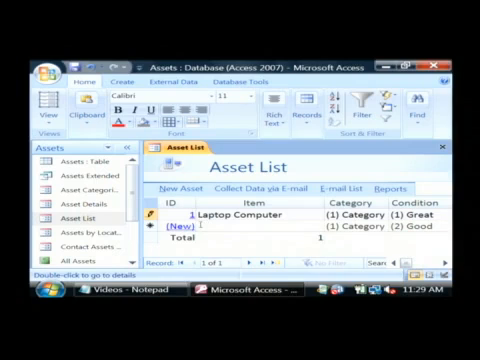
scroll("down", 3)
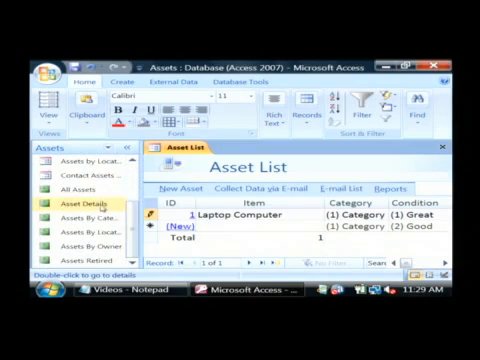